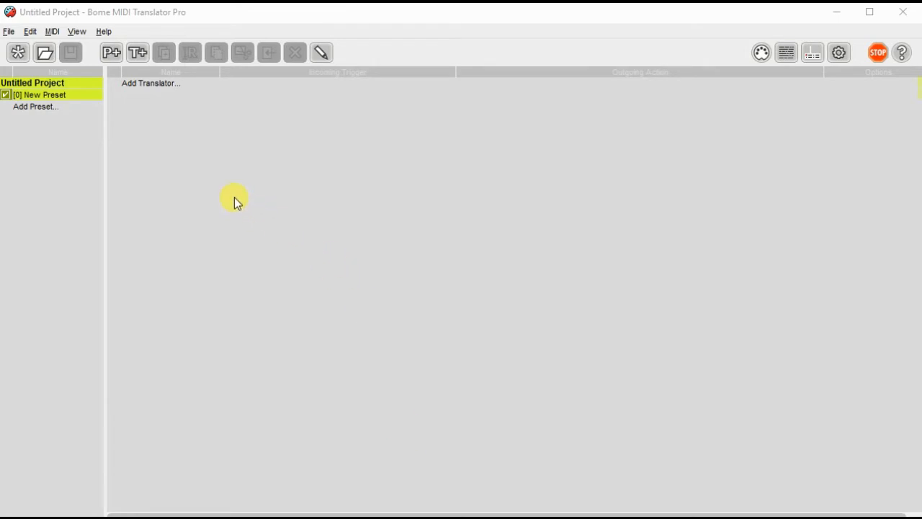
pyautogui.moveTo(323, 190)
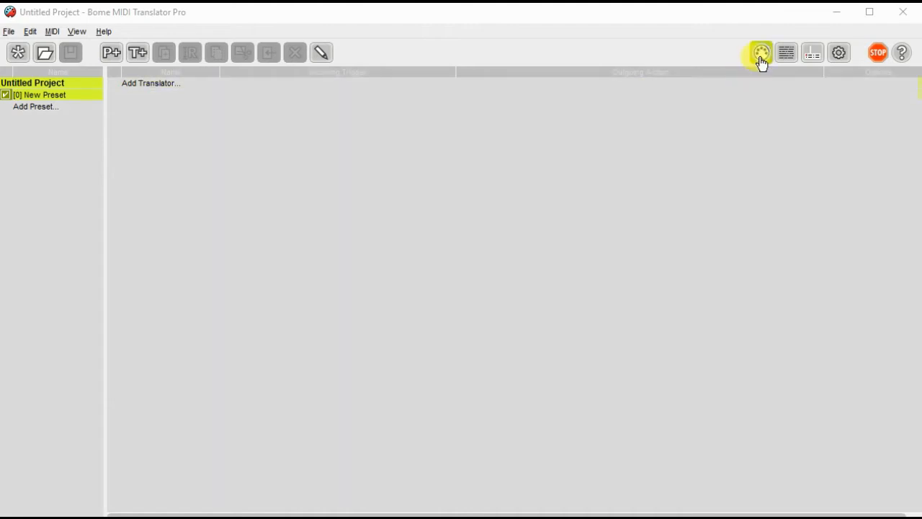
# - In Project Properties, tick Launch Control as the project's default MIDI input
pyautogui.click(761, 52)
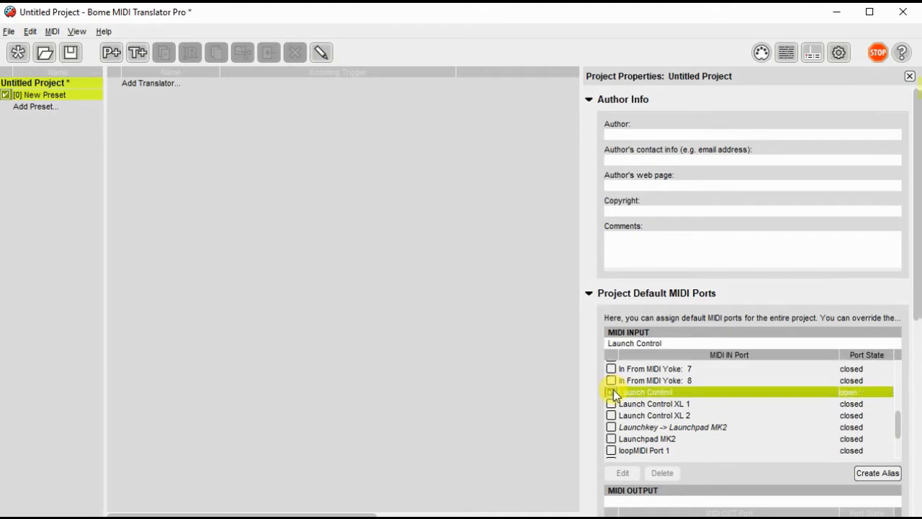
pyautogui.click(610, 392)
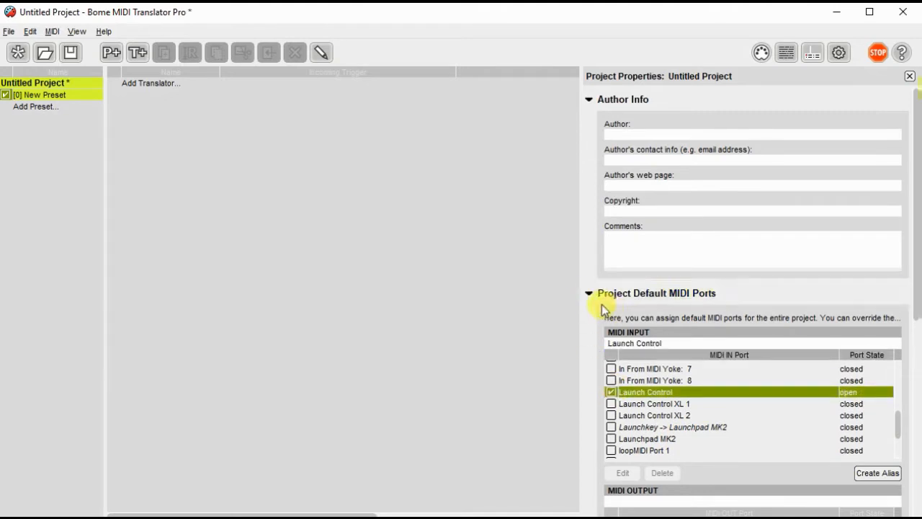
pyautogui.click(587, 294)
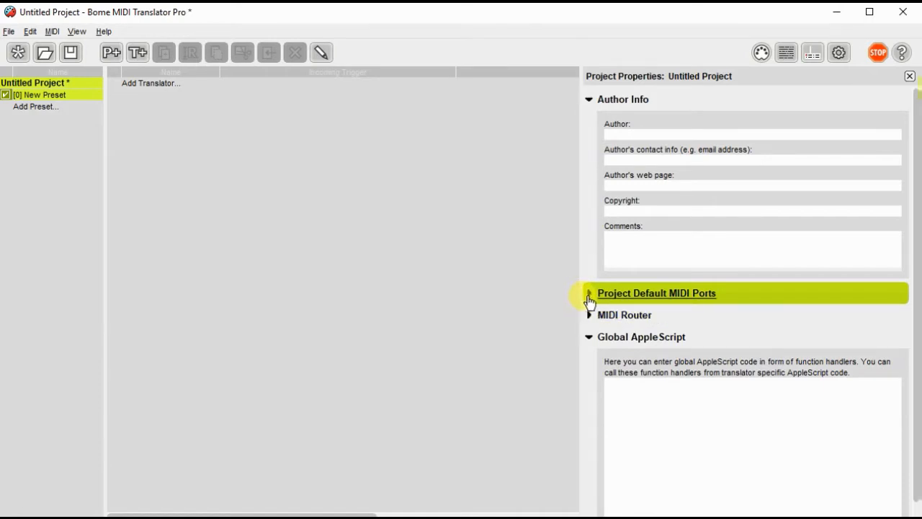
pyautogui.click(588, 294)
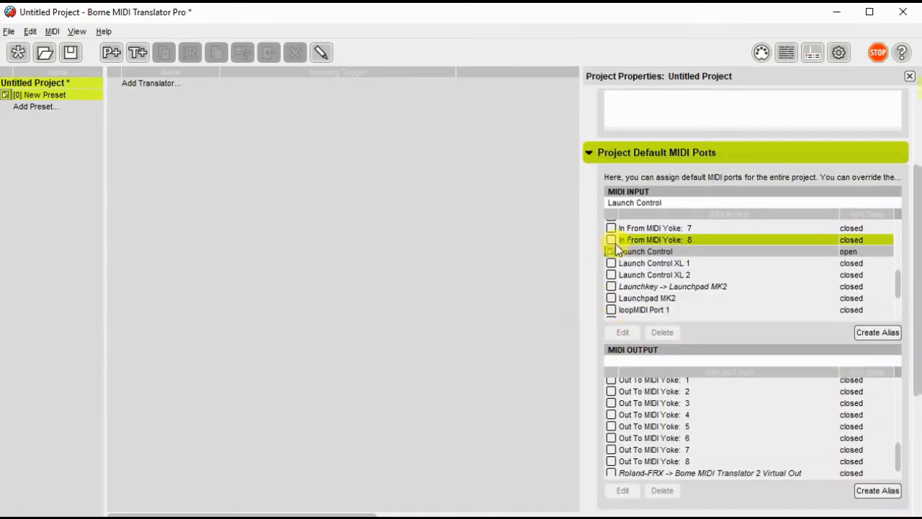
# - Enable Bome Virtual Outs 1 and 2 and loopMIDI Ports 1 and 2 as default outputs
pyautogui.scroll(-3)
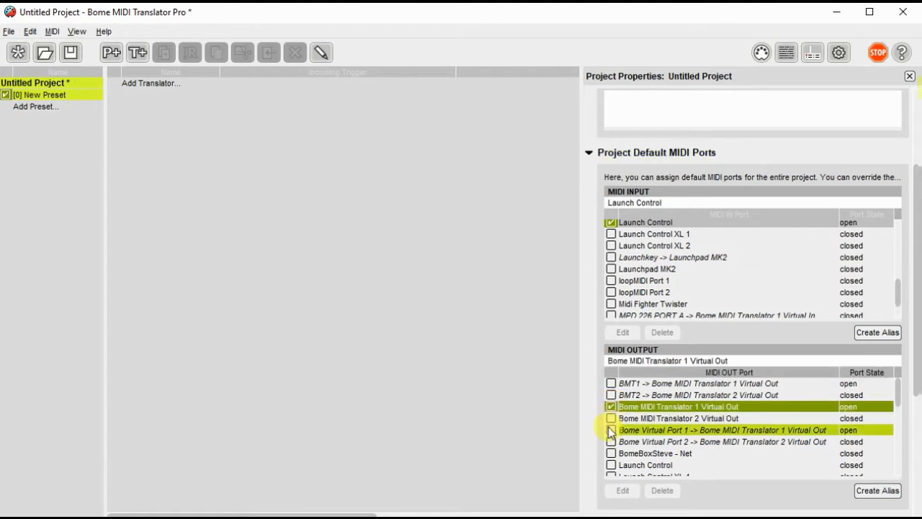
pyautogui.click(611, 417)
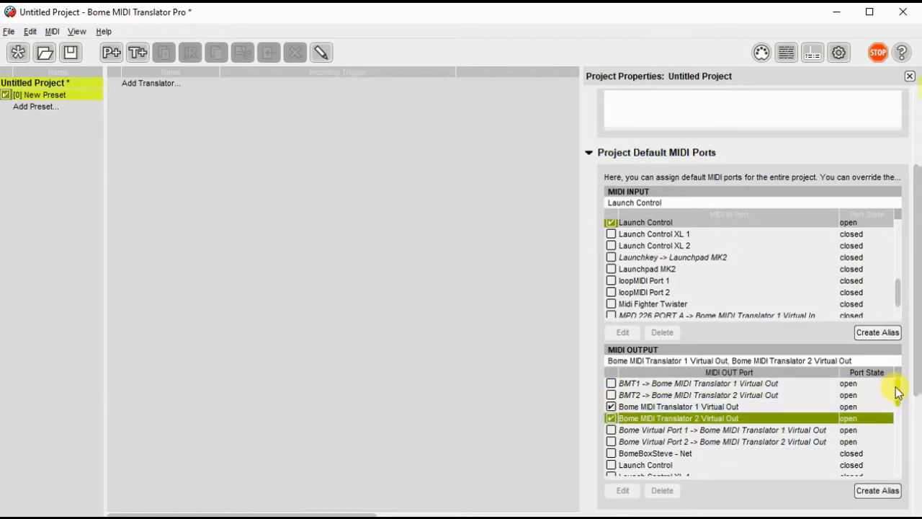
pyautogui.scroll(-3)
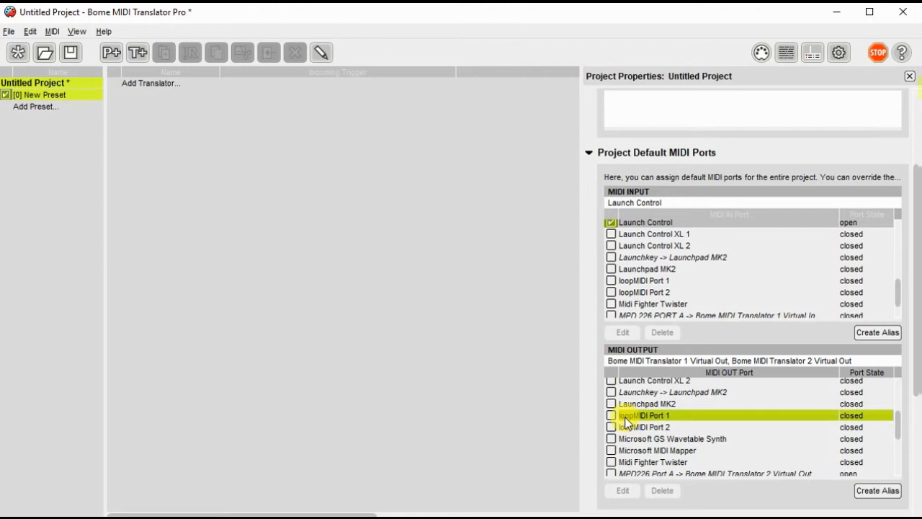
pyautogui.click(611, 415)
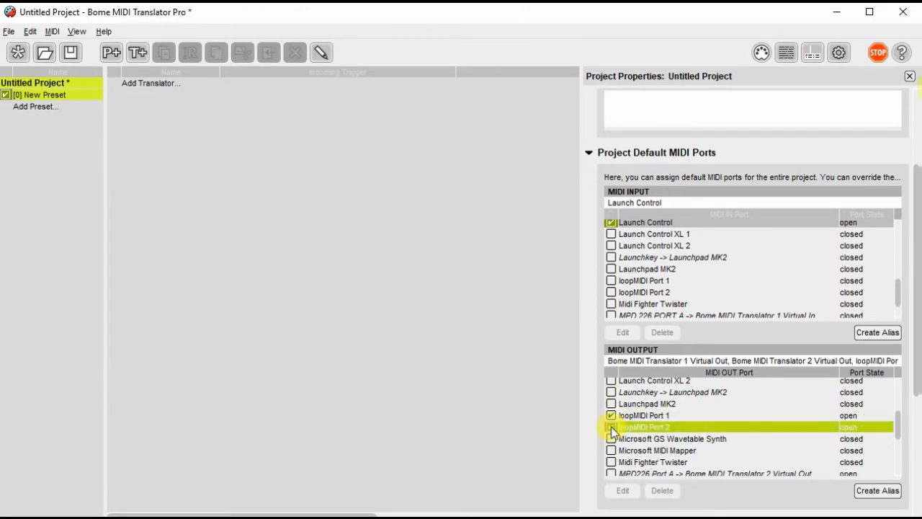
pyautogui.click(610, 426)
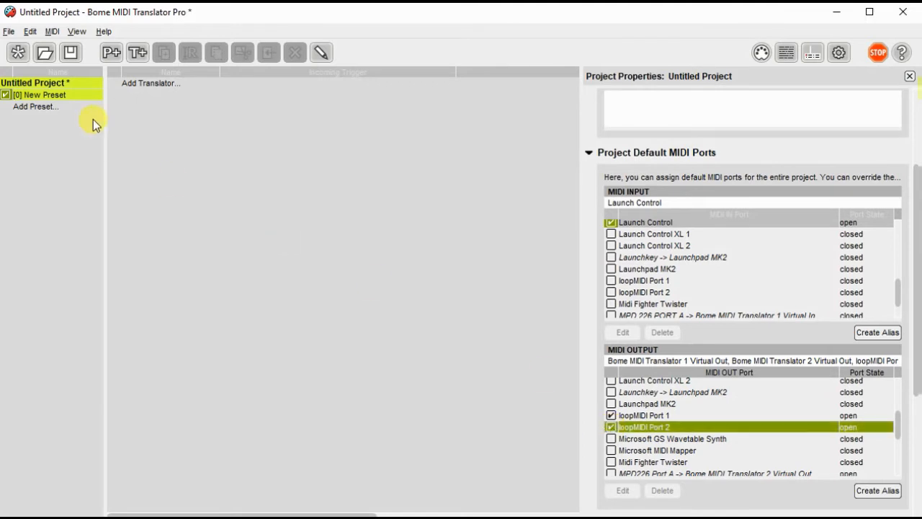
pyautogui.click(77, 32)
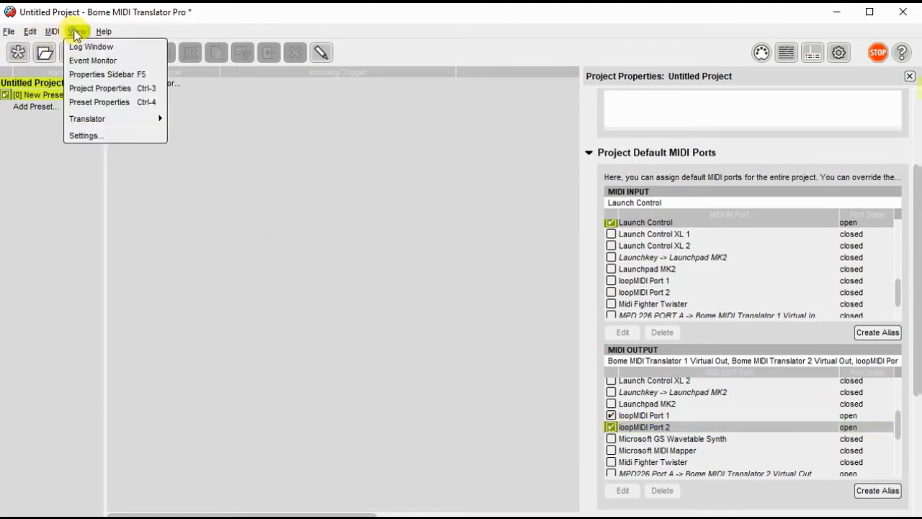
pyautogui.moveTo(77, 32)
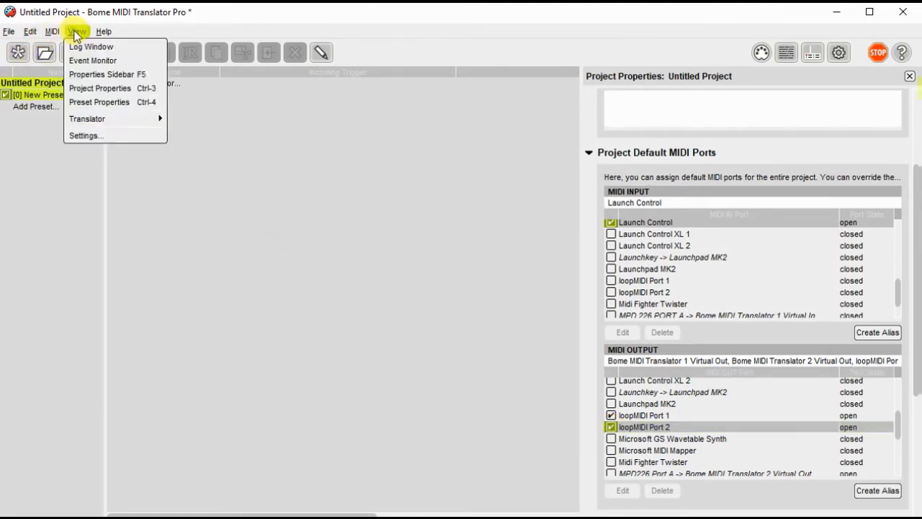
pyautogui.click(86, 136)
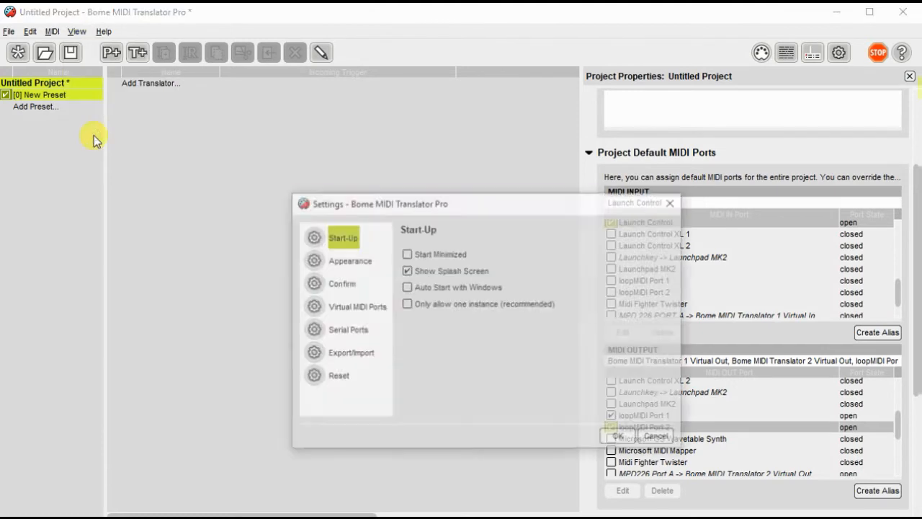
pyautogui.click(353, 305)
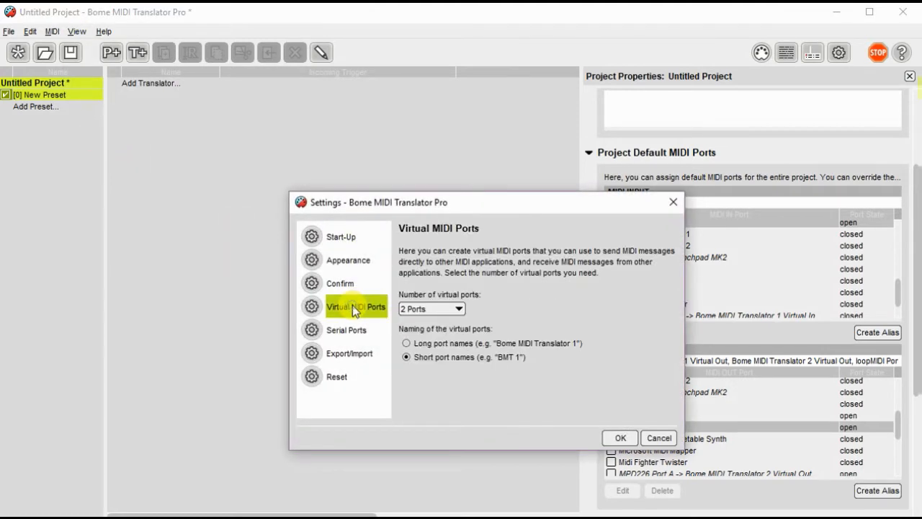
pyautogui.click(458, 308)
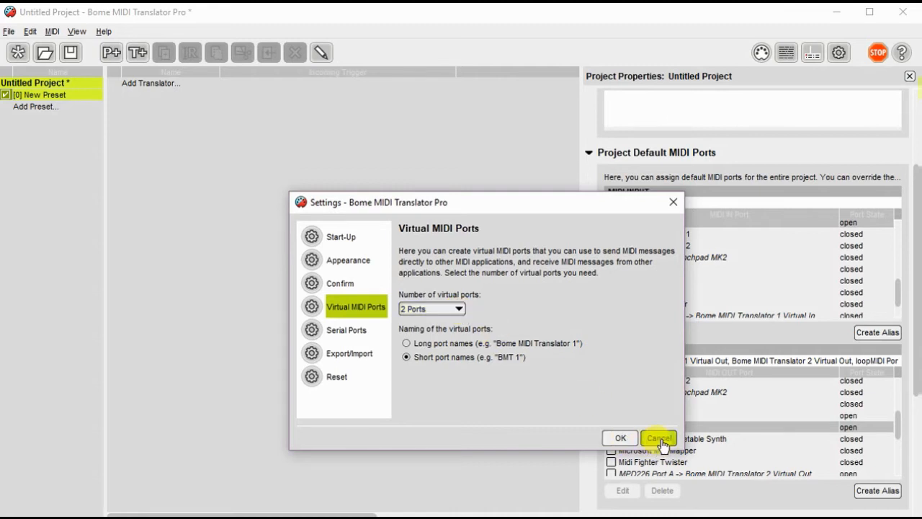
pyautogui.click(658, 438)
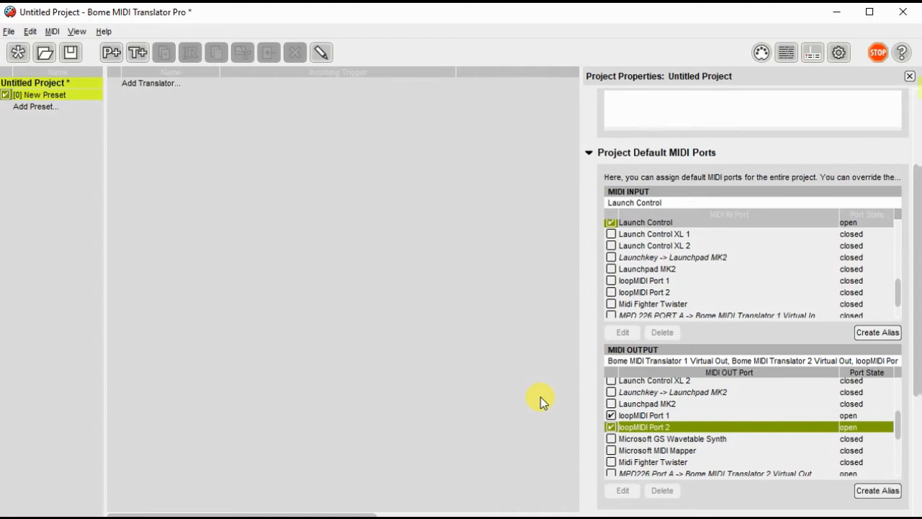
pyautogui.moveTo(605, 271)
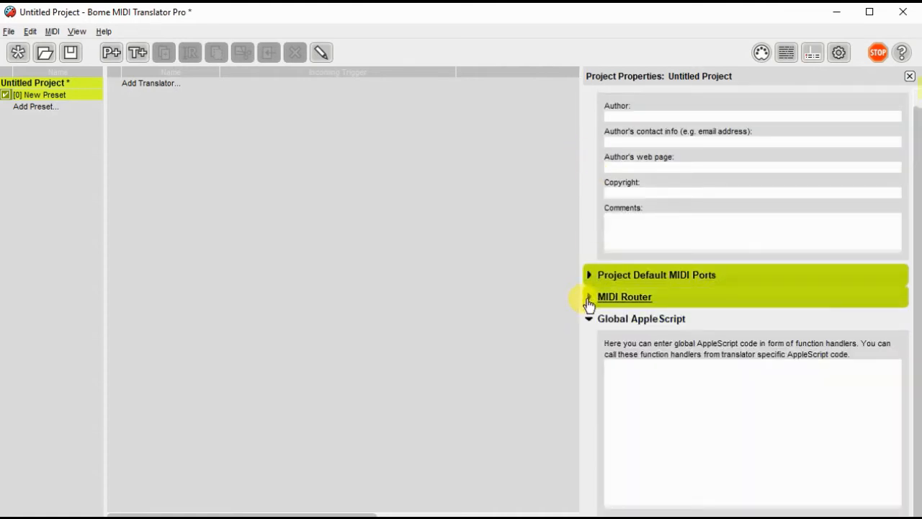
# - In the MIDI Router, connect Launch Control to the Bome MIDI Translator Virtual Out sockets
pyautogui.click(623, 297)
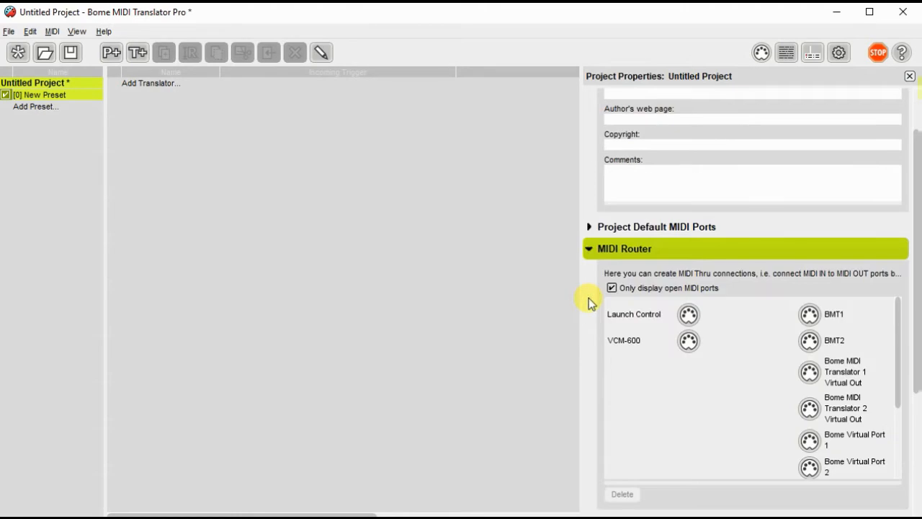
pyautogui.moveTo(655, 308)
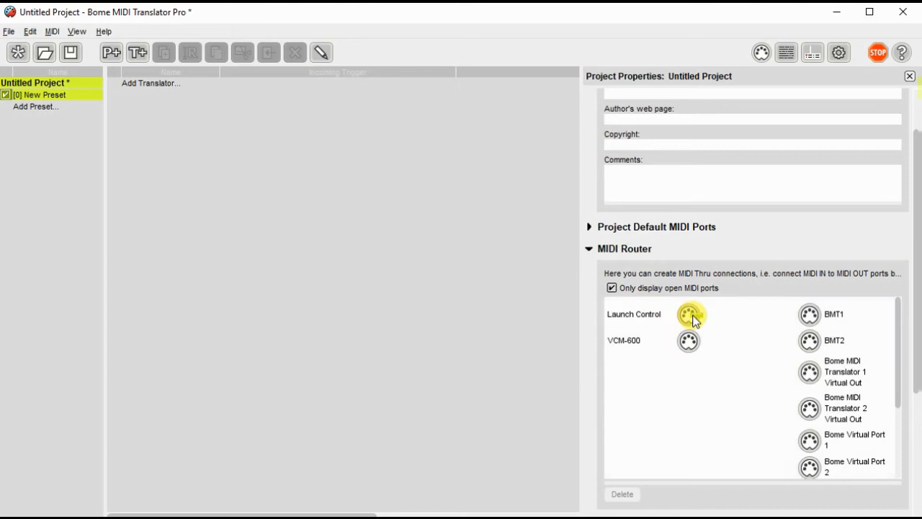
pyautogui.moveTo(690, 314); pyautogui.dragTo(808, 371)
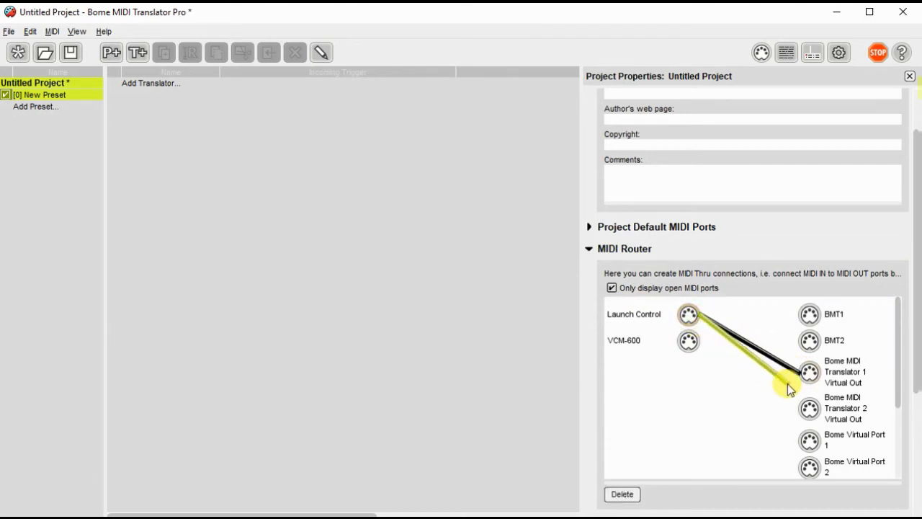
pyautogui.scroll(-3)
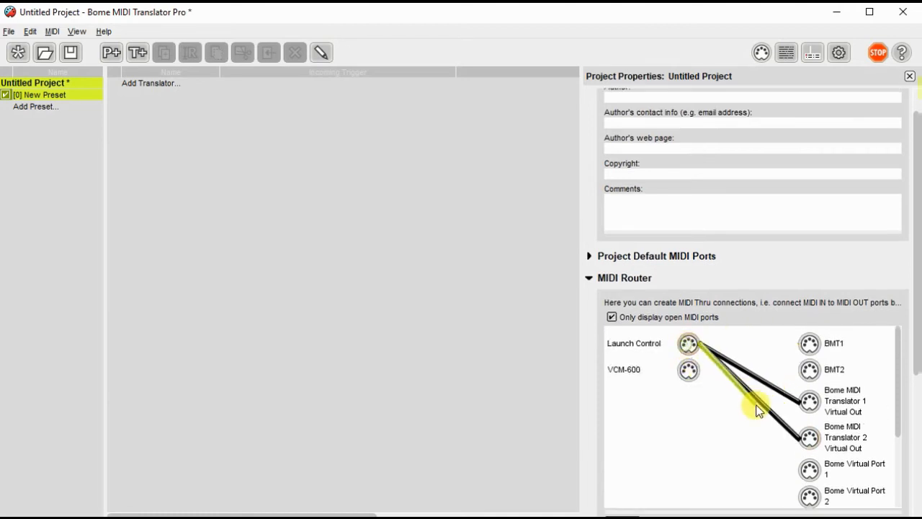
pyautogui.scroll(-3)
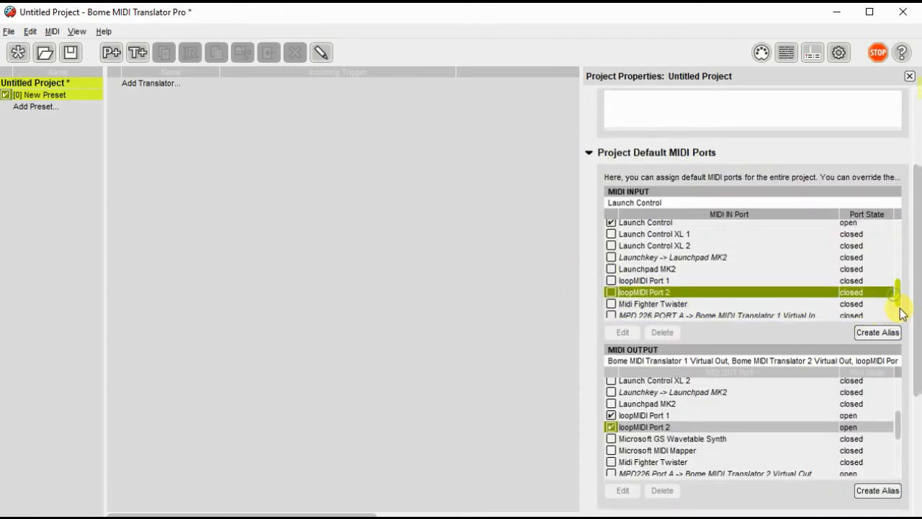
# - Select the VCM-600 -> Launch Control alias, delete it and confirm with Yes
pyautogui.scroll(-3)
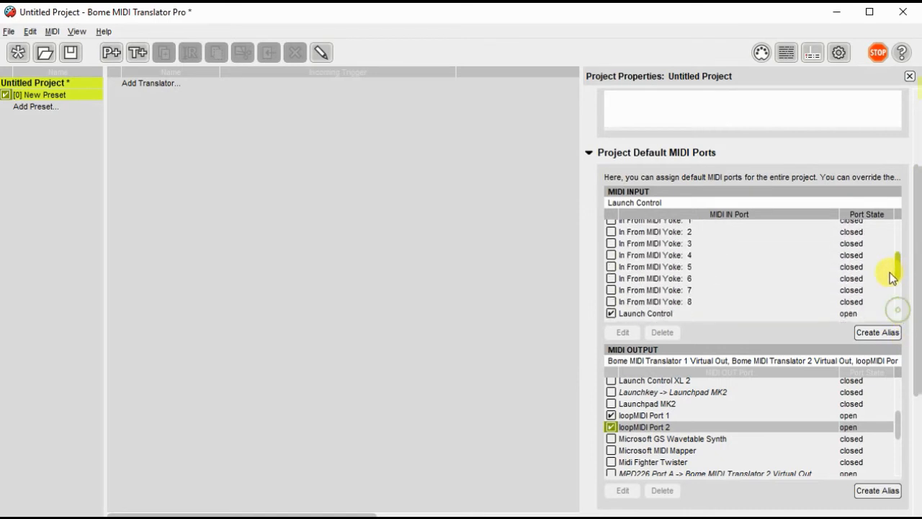
pyautogui.scroll(-3)
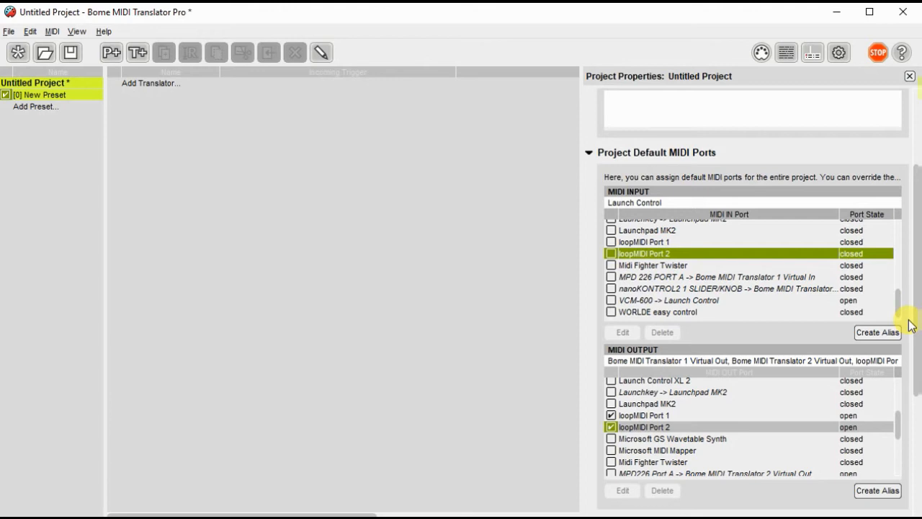
pyautogui.moveTo(740, 308)
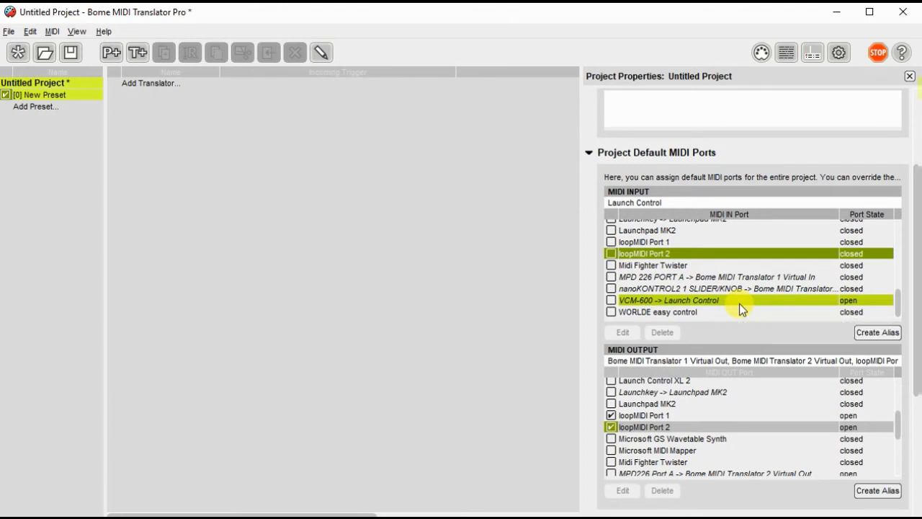
pyautogui.moveTo(695, 302)
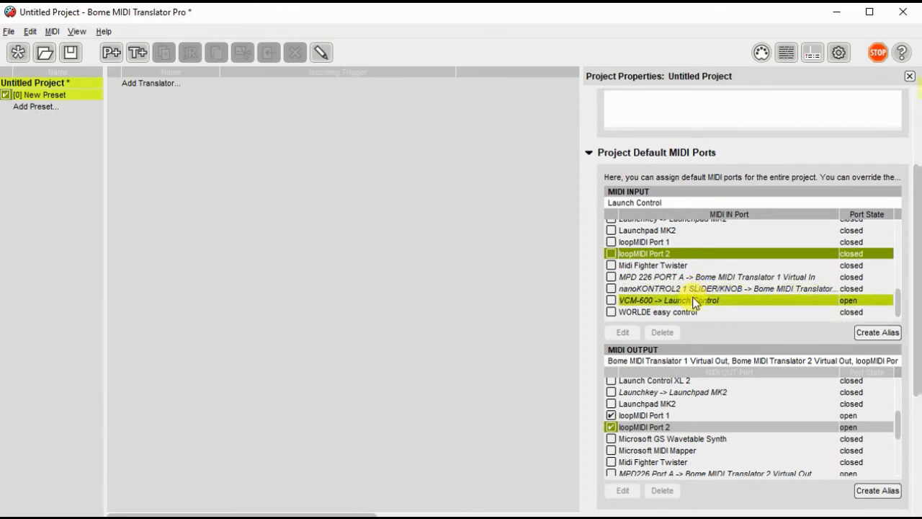
pyautogui.click(684, 299)
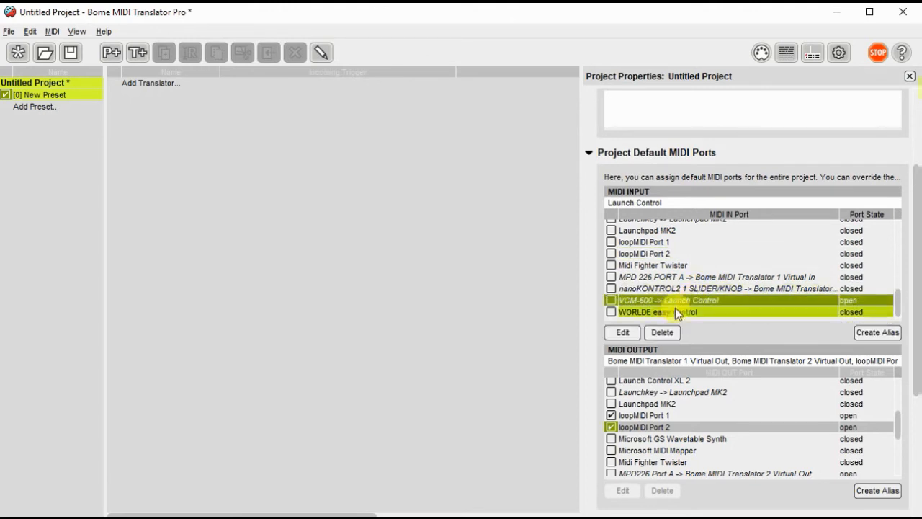
pyautogui.click(661, 332)
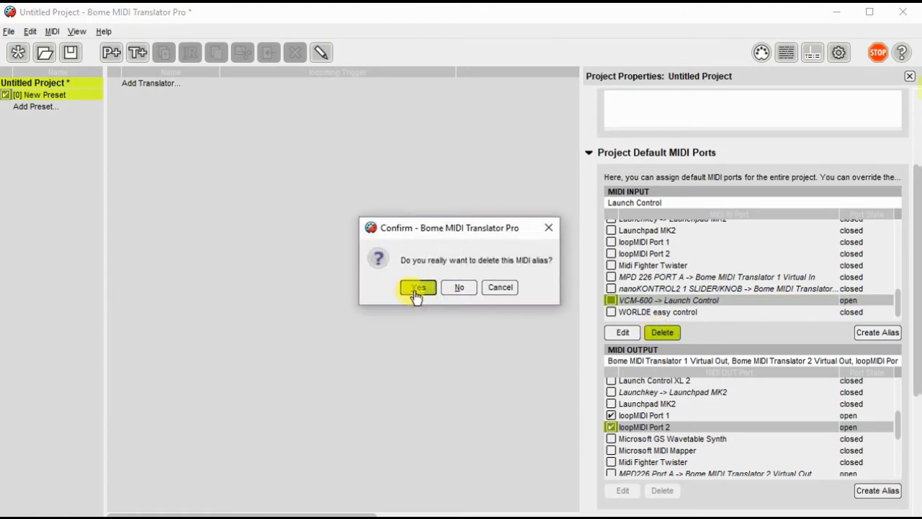
pyautogui.click(418, 288)
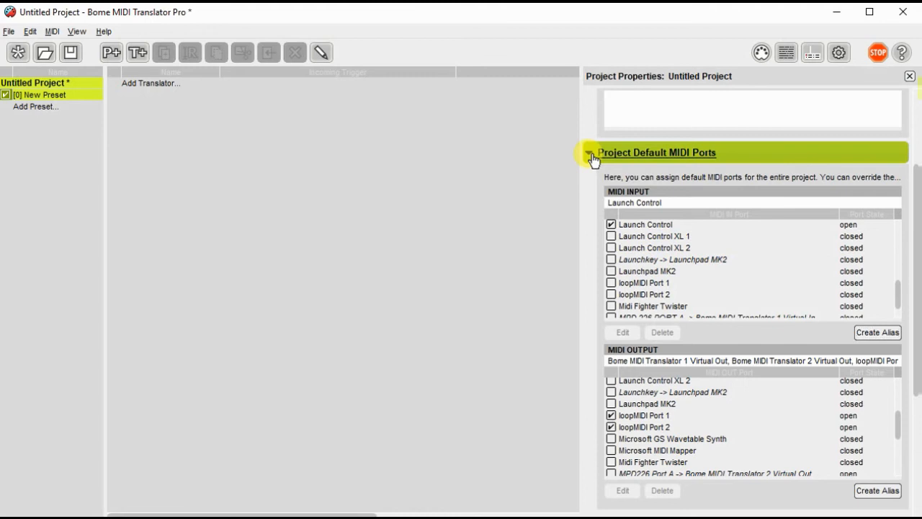
# - Collapse the default ports section so the MIDI Router's Launch Control connections show
pyautogui.click(589, 153)
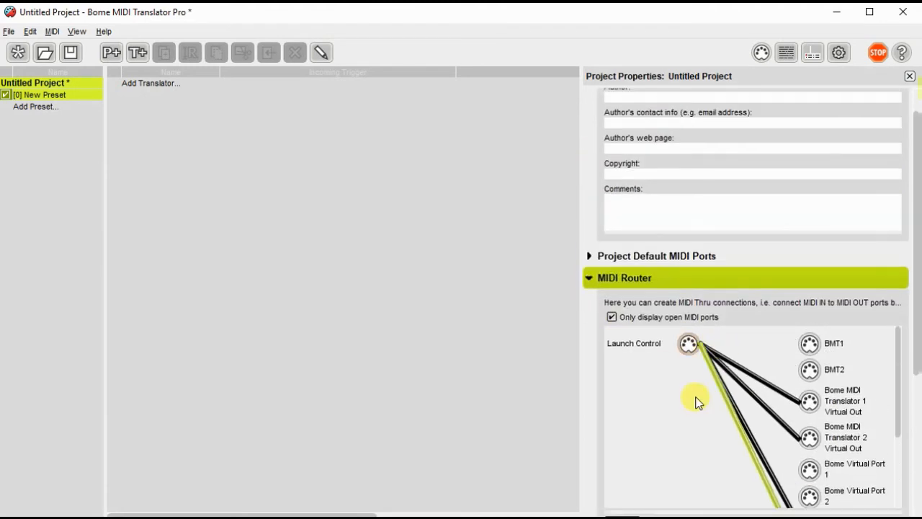
pyautogui.moveTo(655, 360)
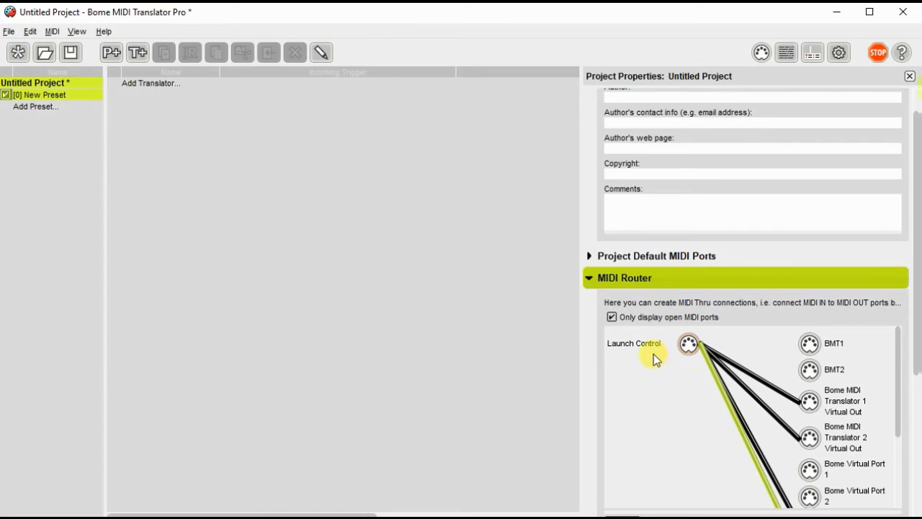
pyautogui.moveTo(810, 343)
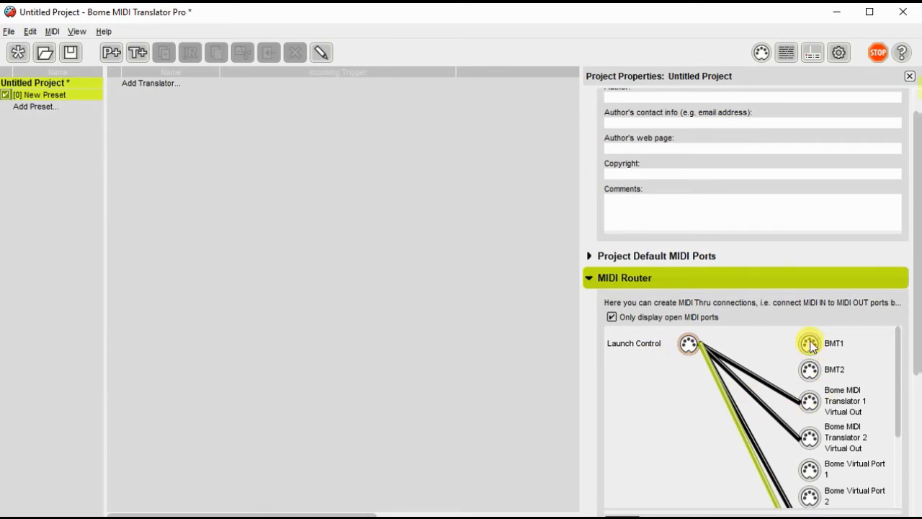
pyautogui.moveTo(810, 369)
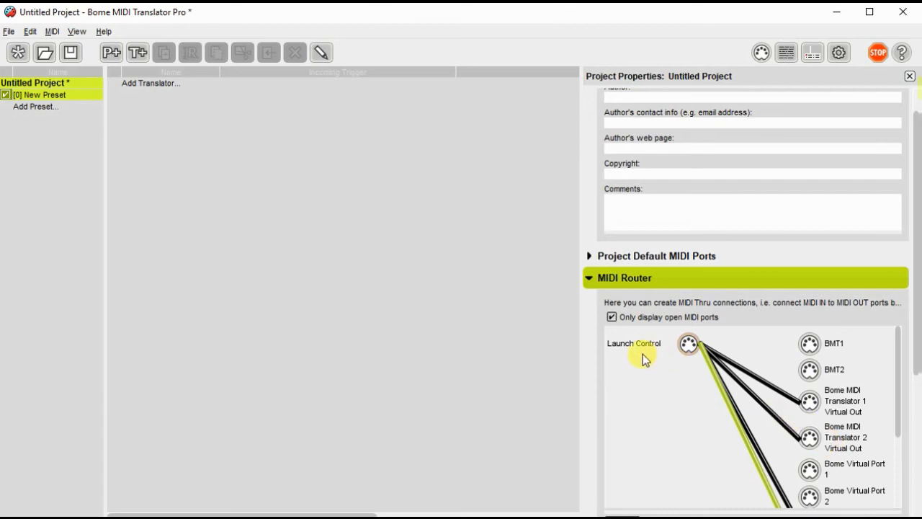
pyautogui.moveTo(642, 360)
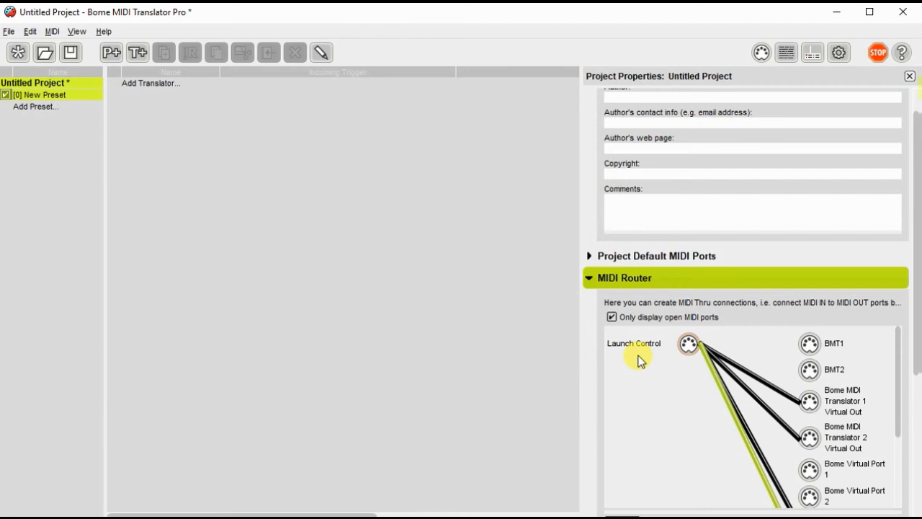
pyautogui.moveTo(208, 107)
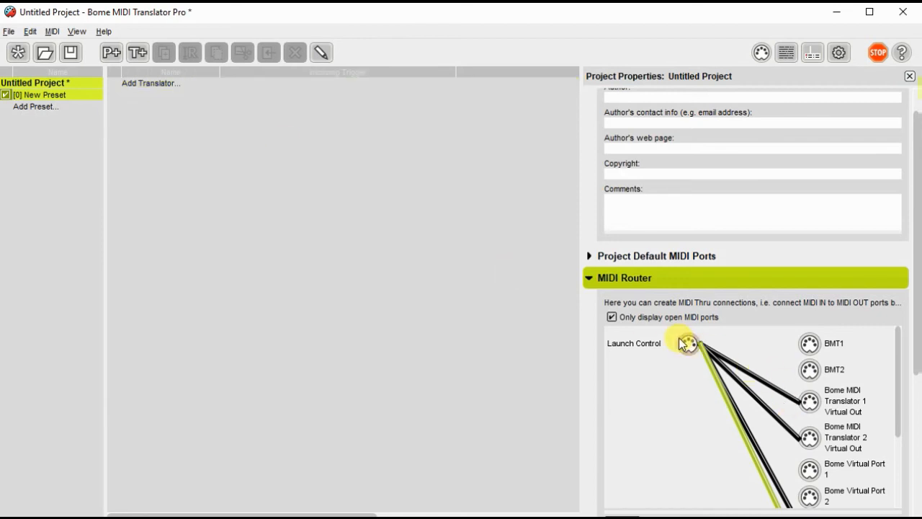
pyautogui.moveTo(683, 343)
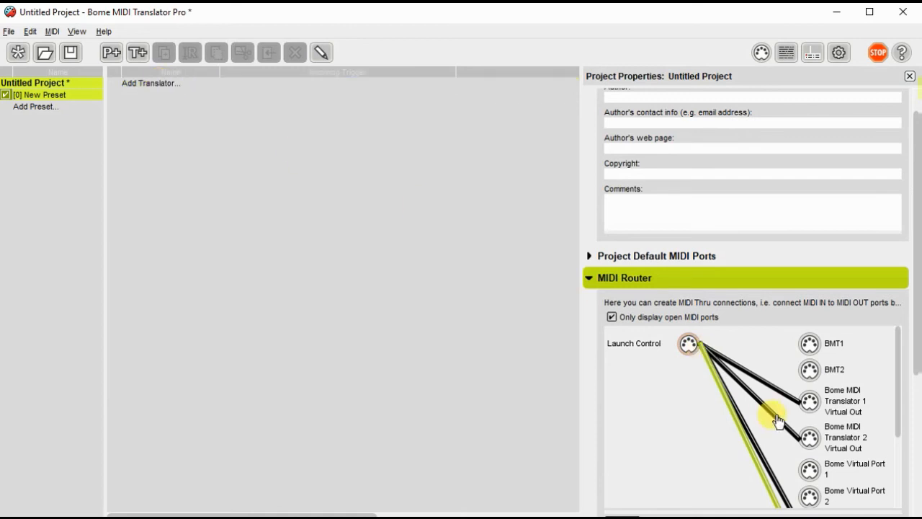
pyautogui.moveTo(258, 130)
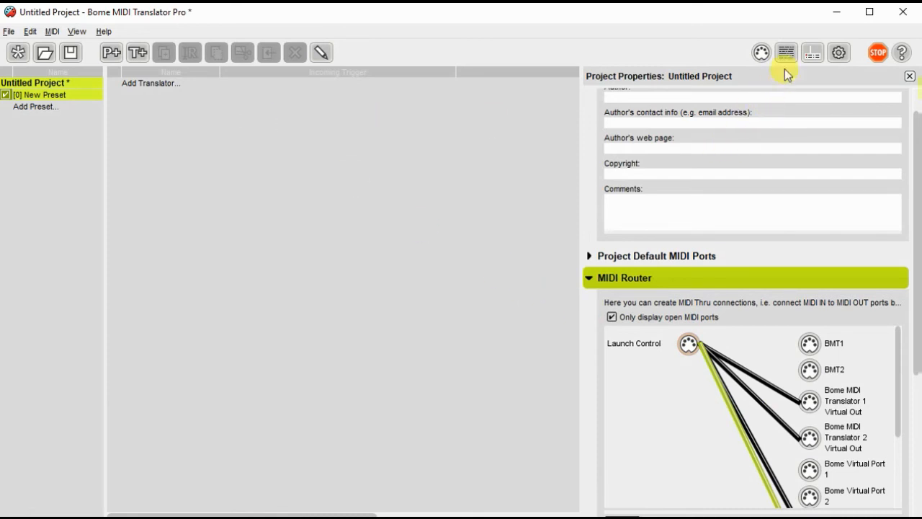
pyautogui.moveTo(785, 52)
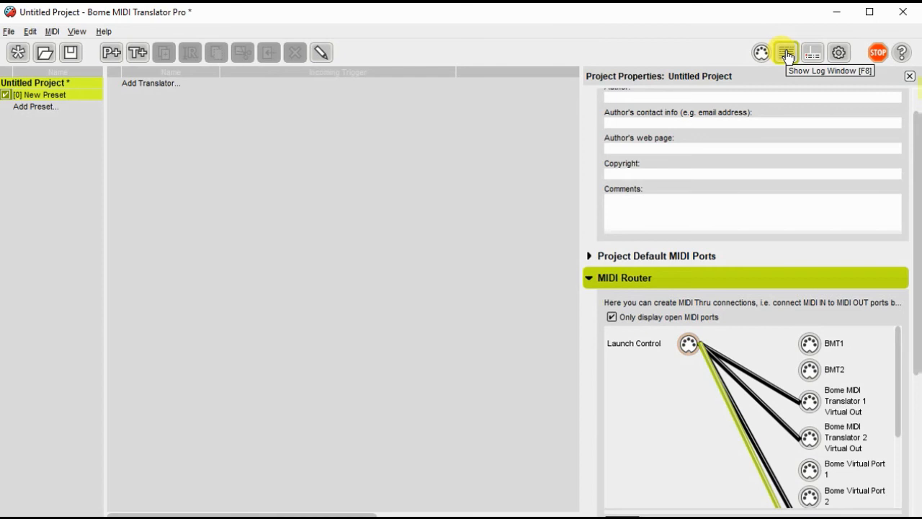
# - Show the Log Window, clear it and adjust the MIDI IN/OUT filters before pressing a Launch Control button
pyautogui.click(785, 51)
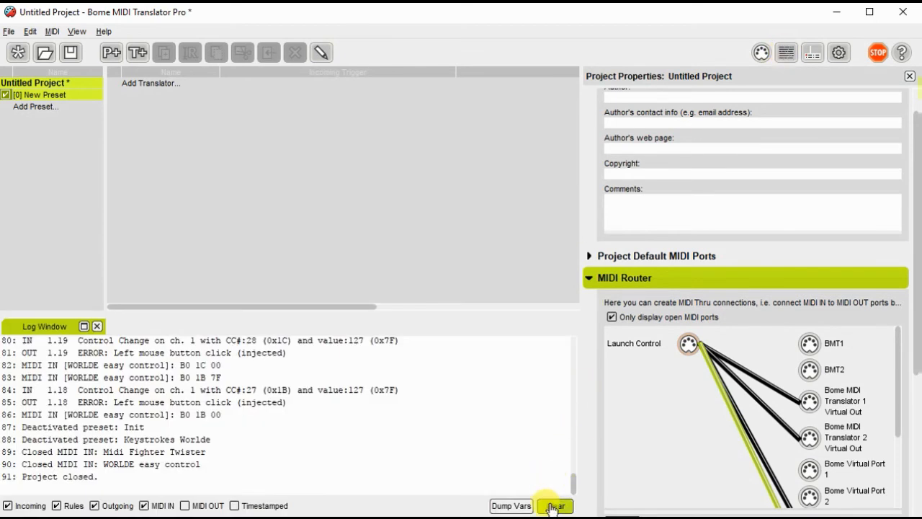
pyautogui.click(555, 506)
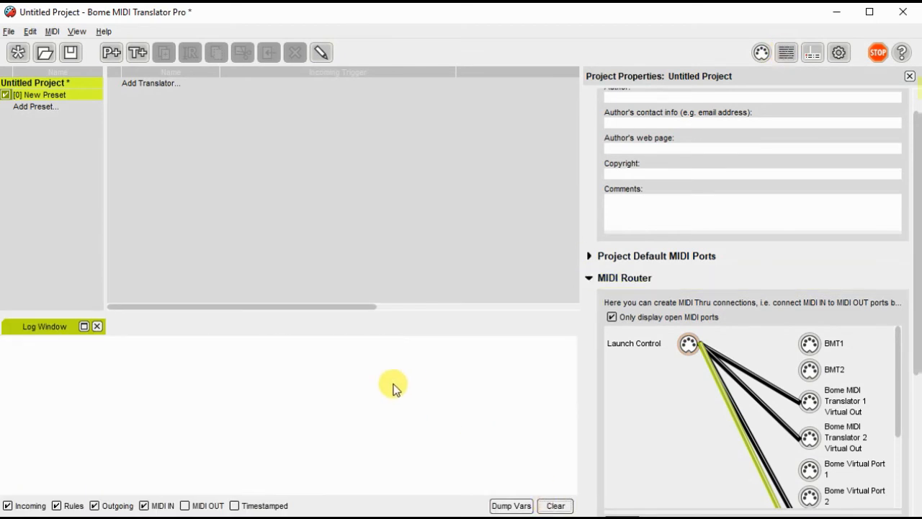
pyautogui.moveTo(395, 396)
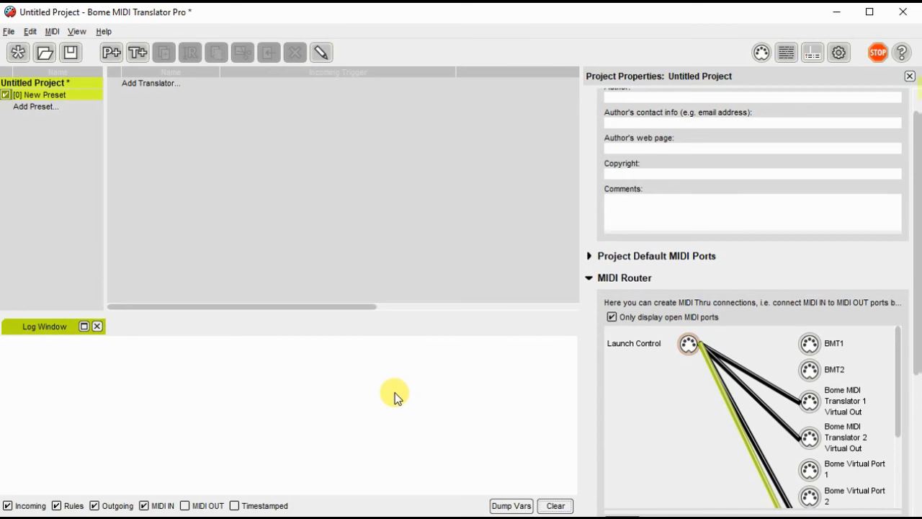
pyautogui.moveTo(363, 409)
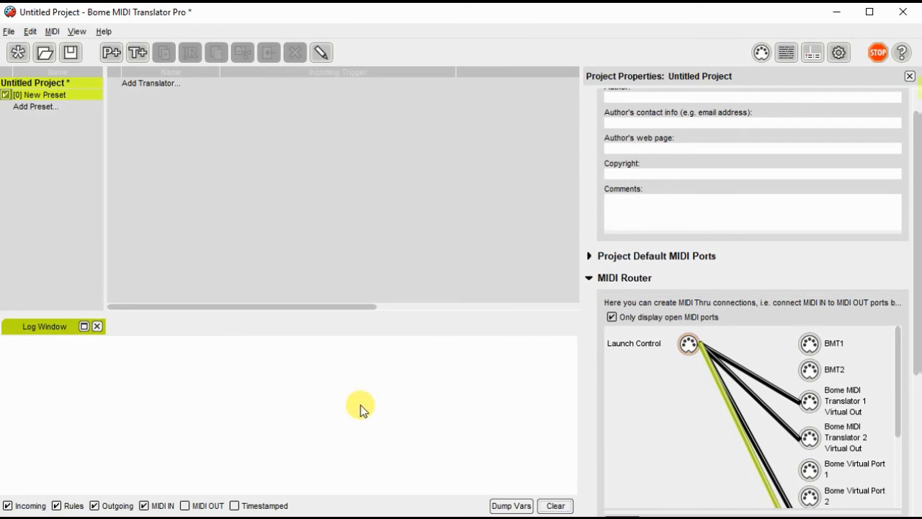
pyautogui.moveTo(363, 409)
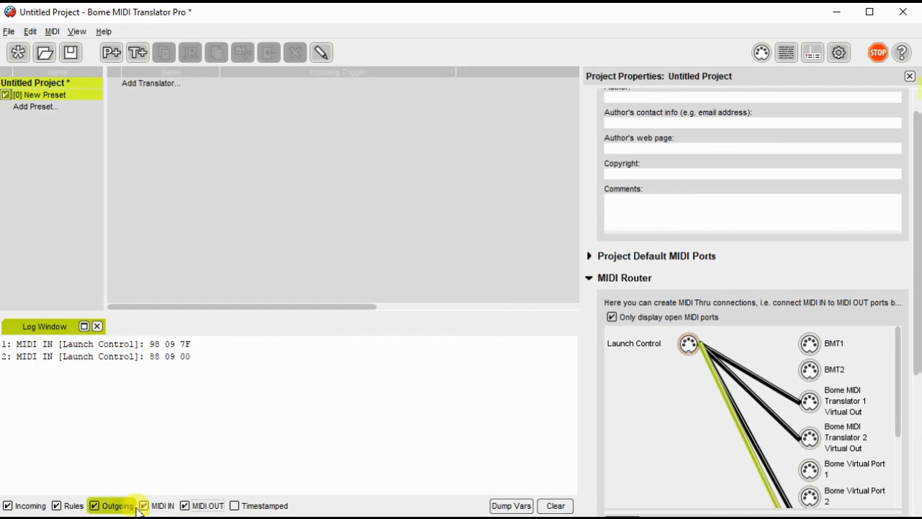
pyautogui.click(72, 504)
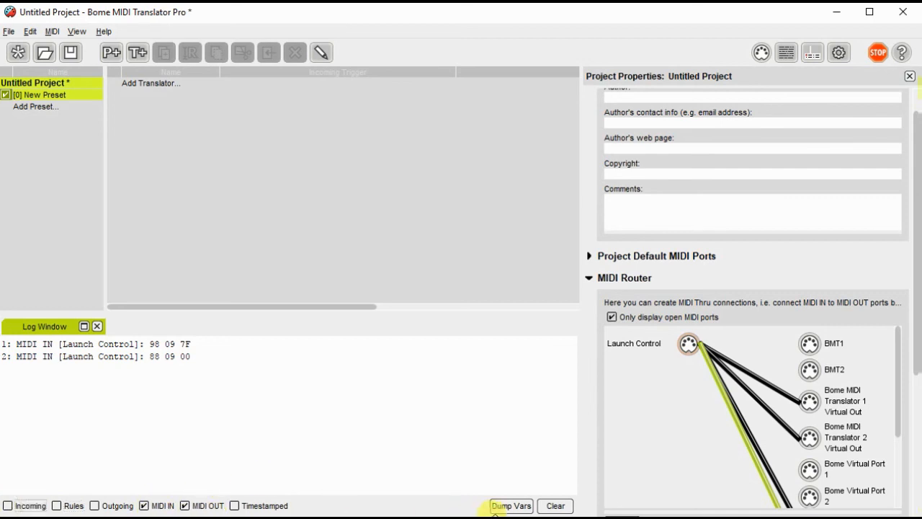
pyautogui.click(510, 504)
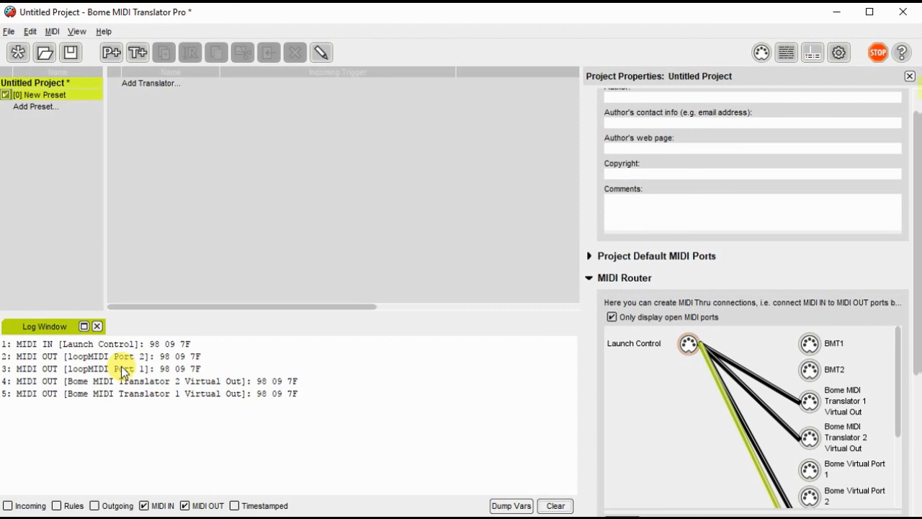
pyautogui.moveTo(294, 409)
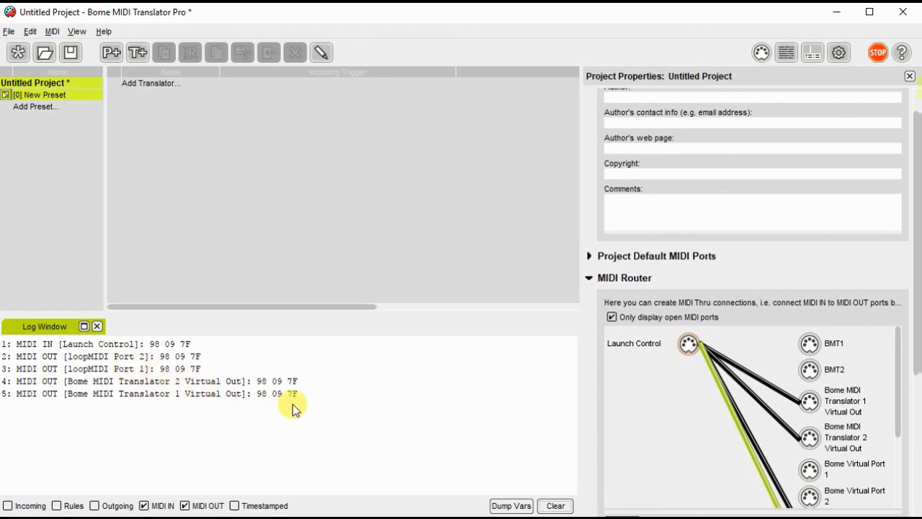